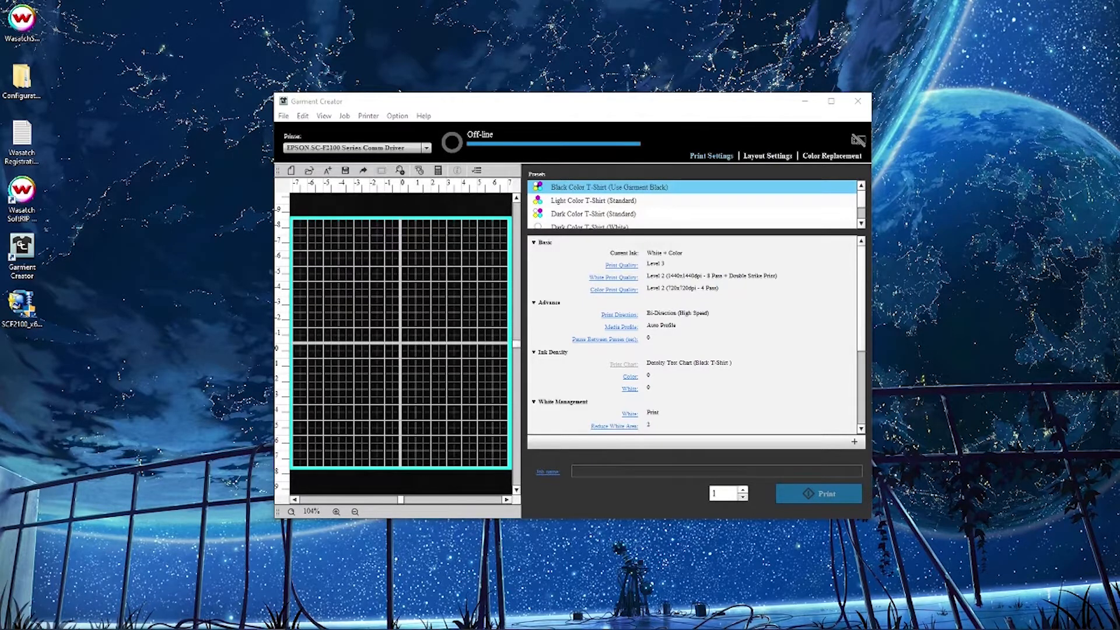
{"action": "mouse_move", "coordinate": [459, 158]}
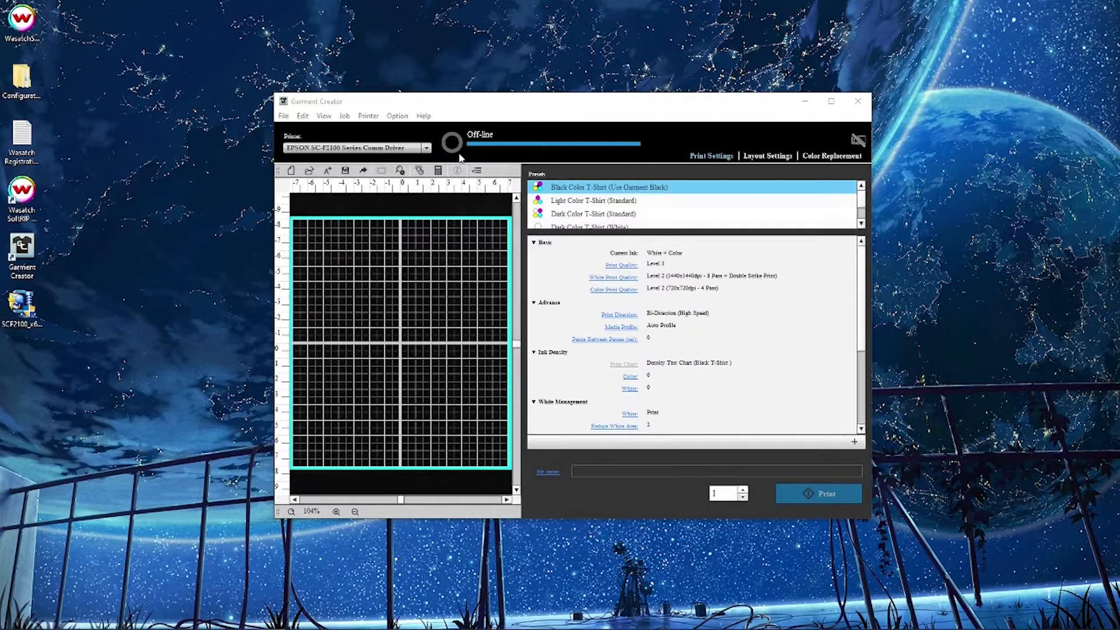
{"action": "mouse_move", "coordinate": [486, 133]}
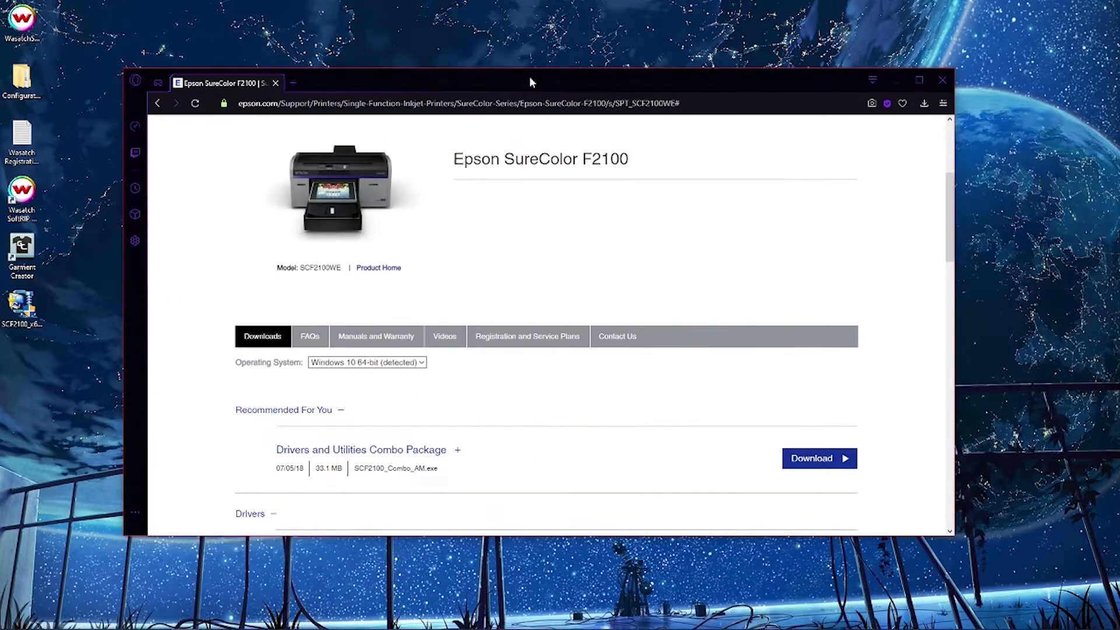
Go to Epson's SC-F2100 support page and expand Drivers to list Communication Driver v1.47.
{"action": "left_click", "coordinate": [458, 103]}
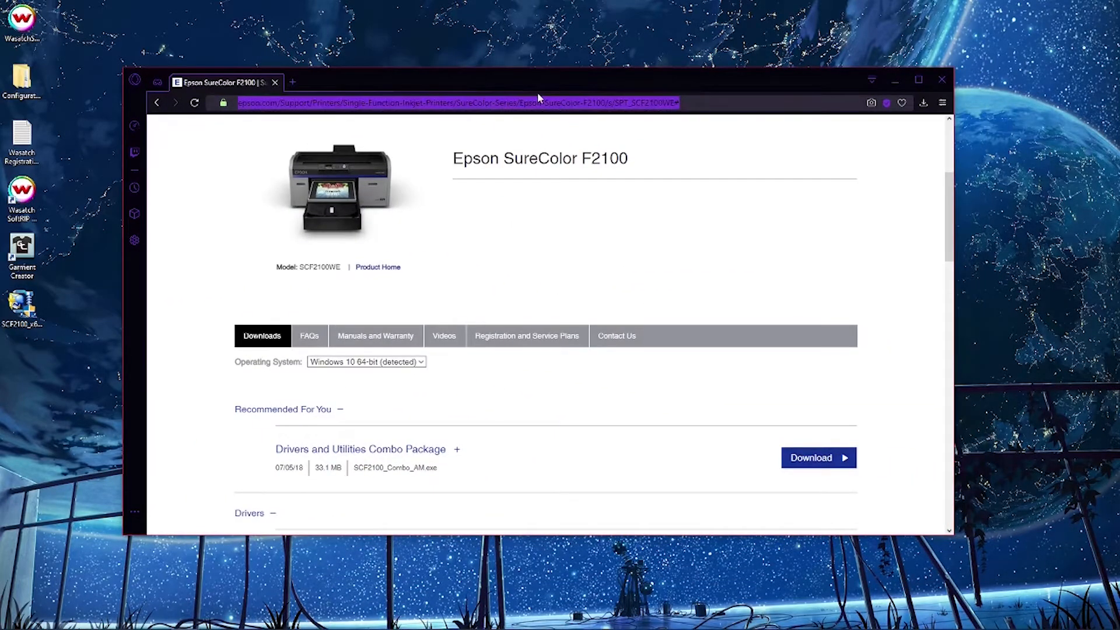
{"action": "type", "text": "eps"}
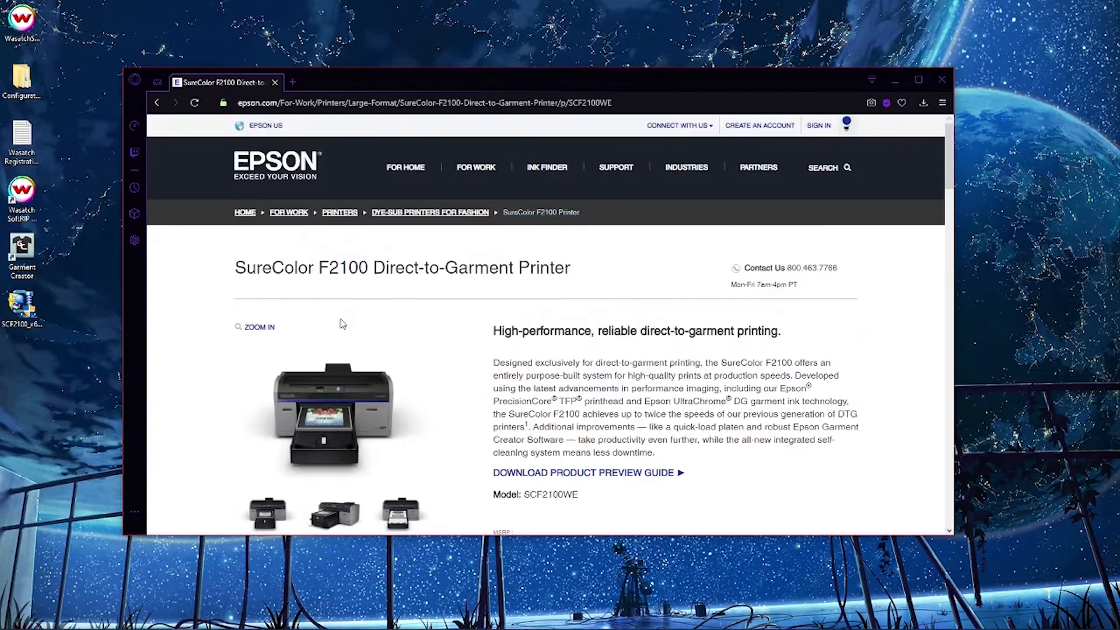
{"action": "scroll", "scroll_direction": "down", "scroll_amount": 3}
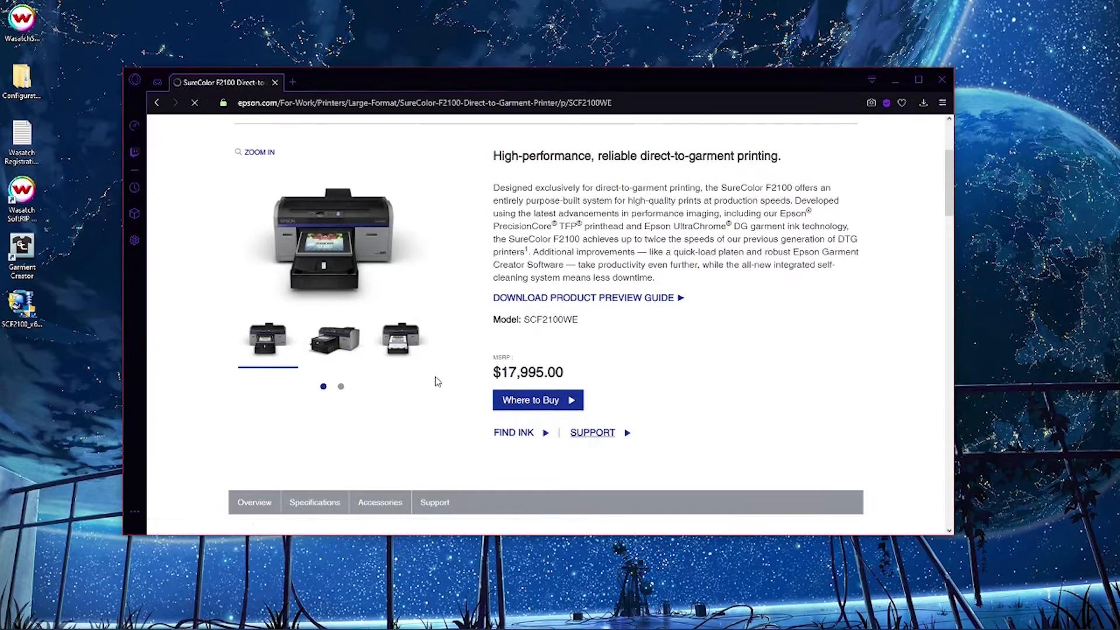
{"action": "left_click", "coordinate": [592, 433]}
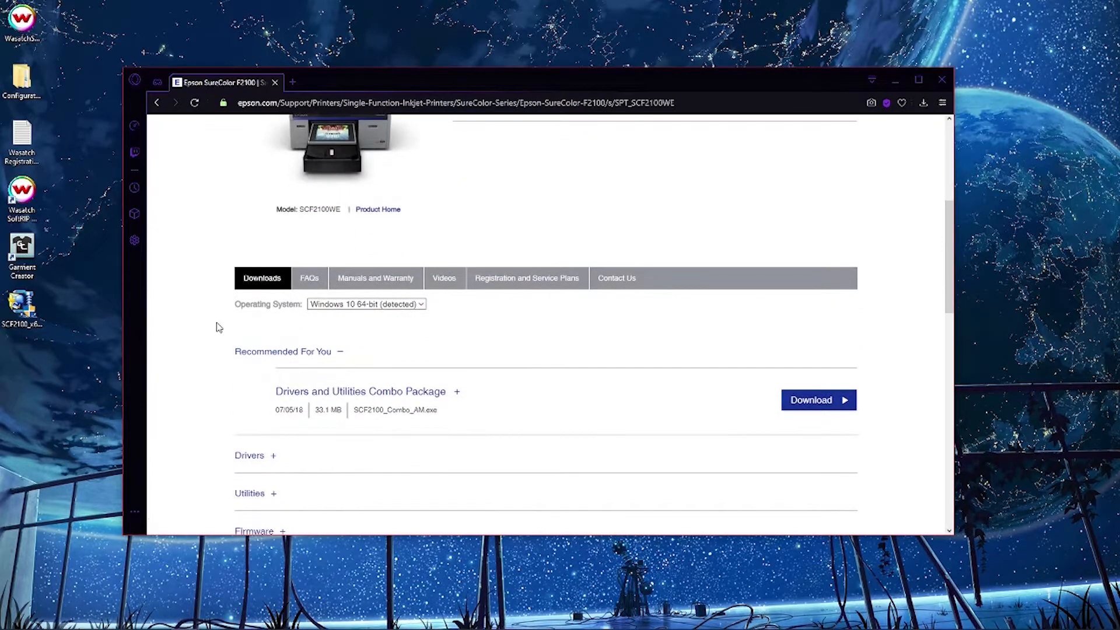
{"action": "mouse_move", "coordinate": [264, 324]}
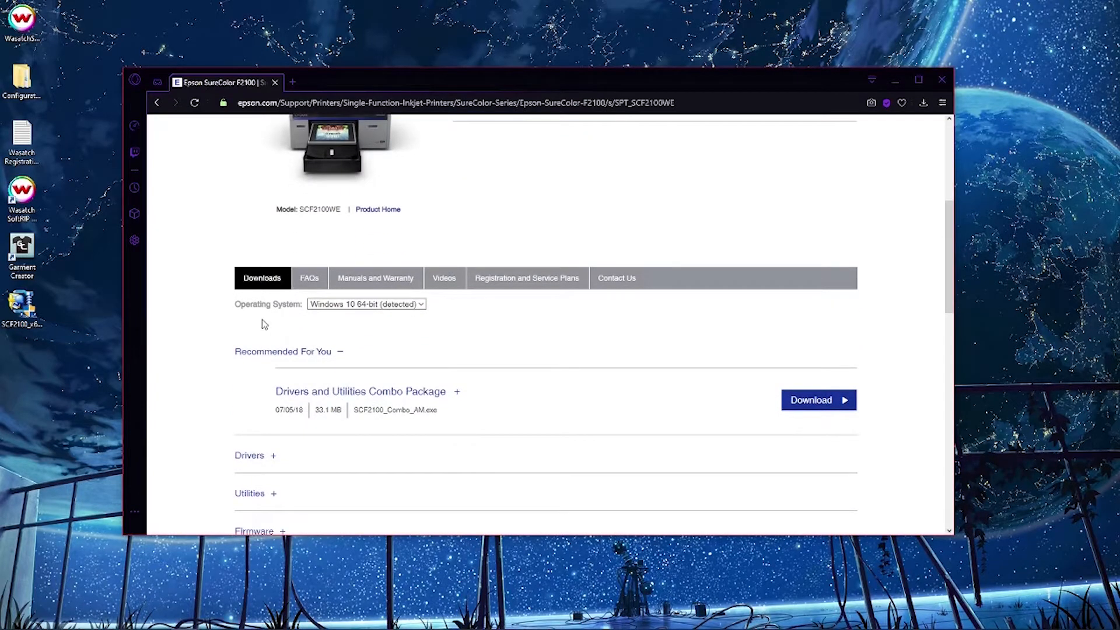
{"action": "scroll", "scroll_direction": "down", "scroll_amount": 3}
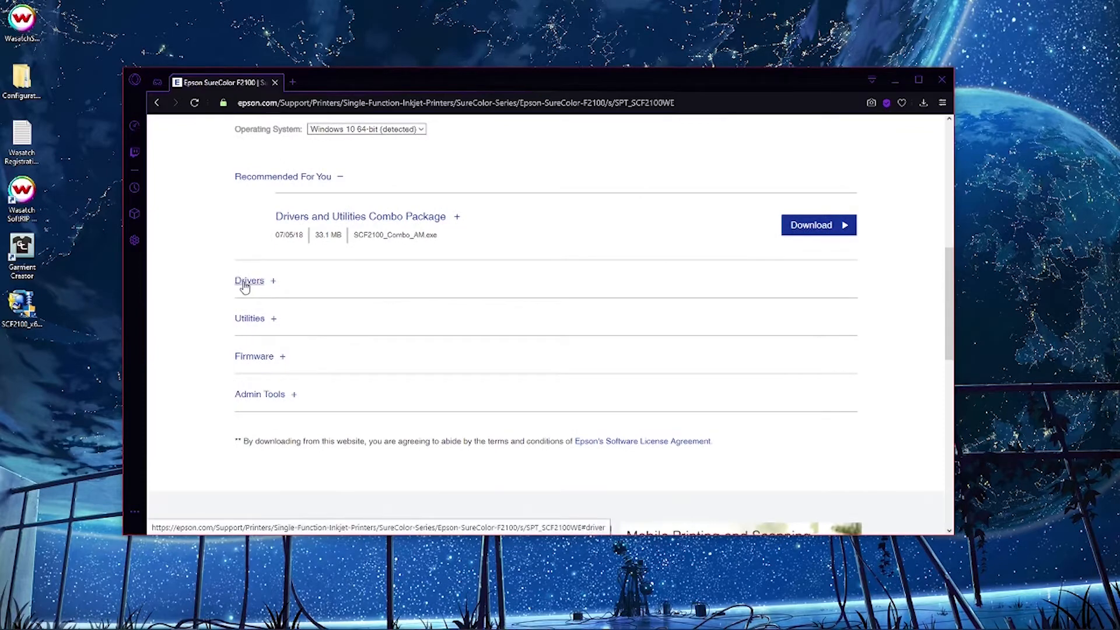
{"action": "left_click", "coordinate": [249, 280]}
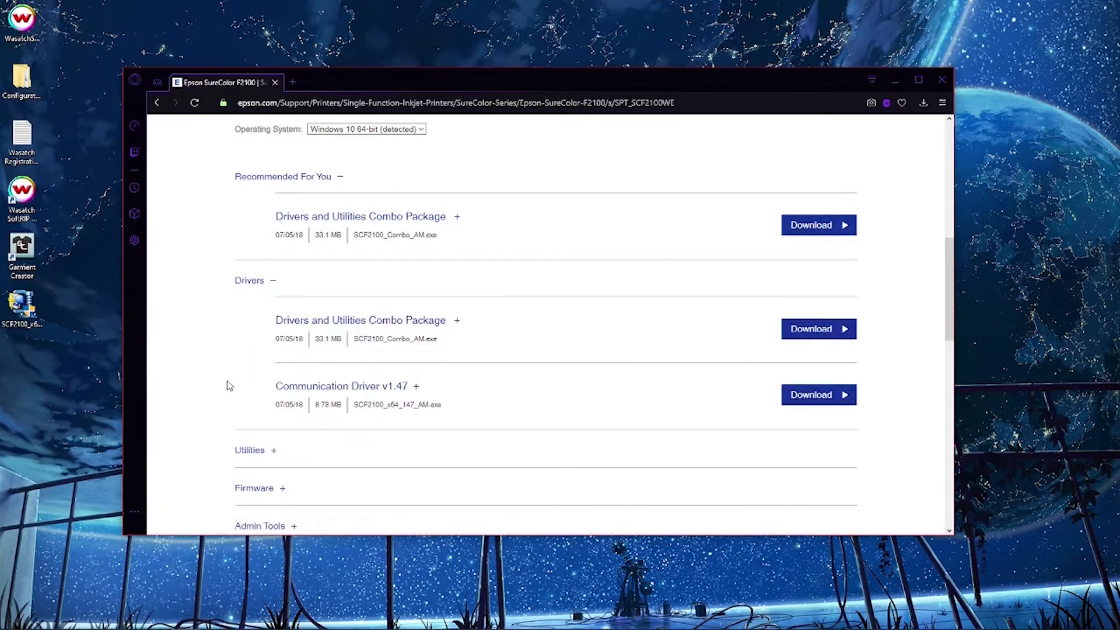
{"action": "mouse_move", "coordinate": [274, 393]}
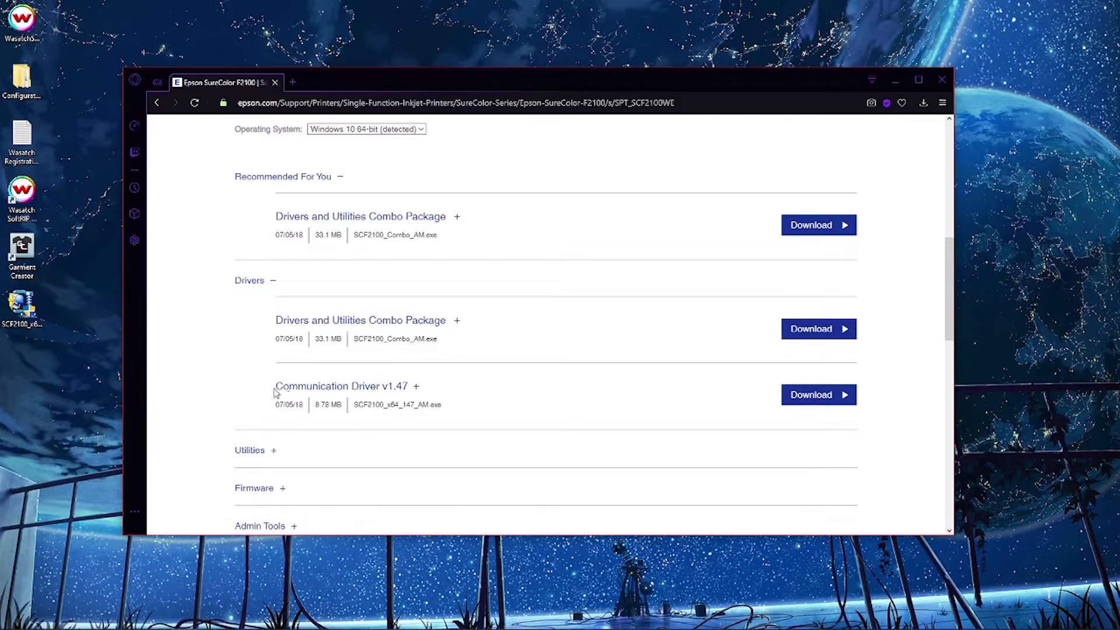
{"action": "mouse_move", "coordinate": [729, 387]}
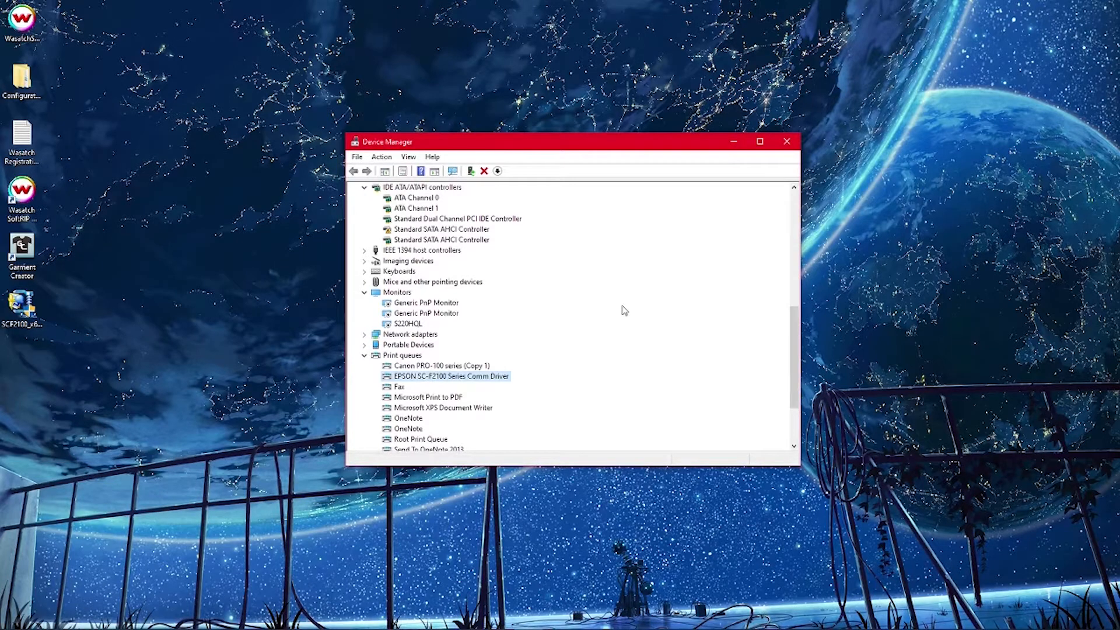
{"action": "mouse_move", "coordinate": [401, 259]}
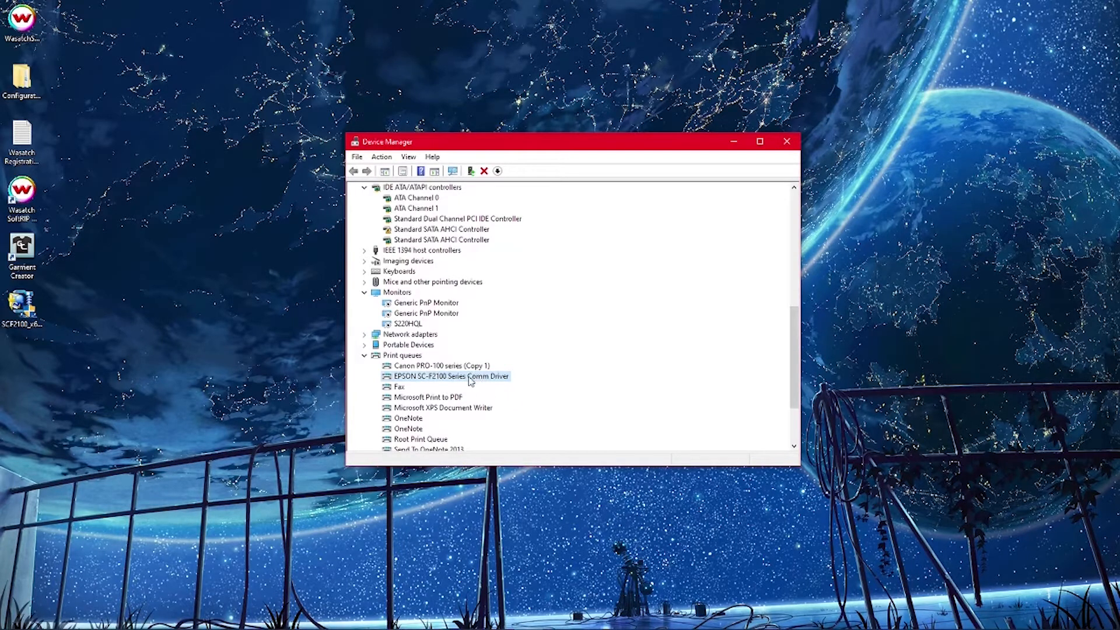
Open the context menu for EPSON SC-F2100 Series Comm Driver under Print queues.
{"action": "right_click", "coordinate": [450, 376]}
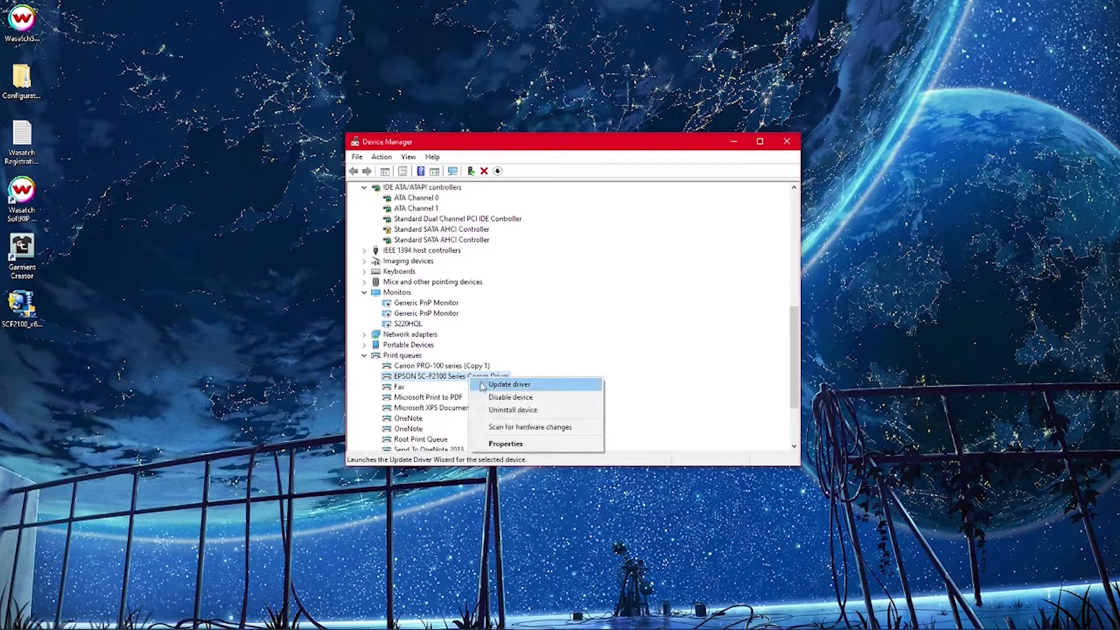
{"action": "mouse_move", "coordinate": [513, 409]}
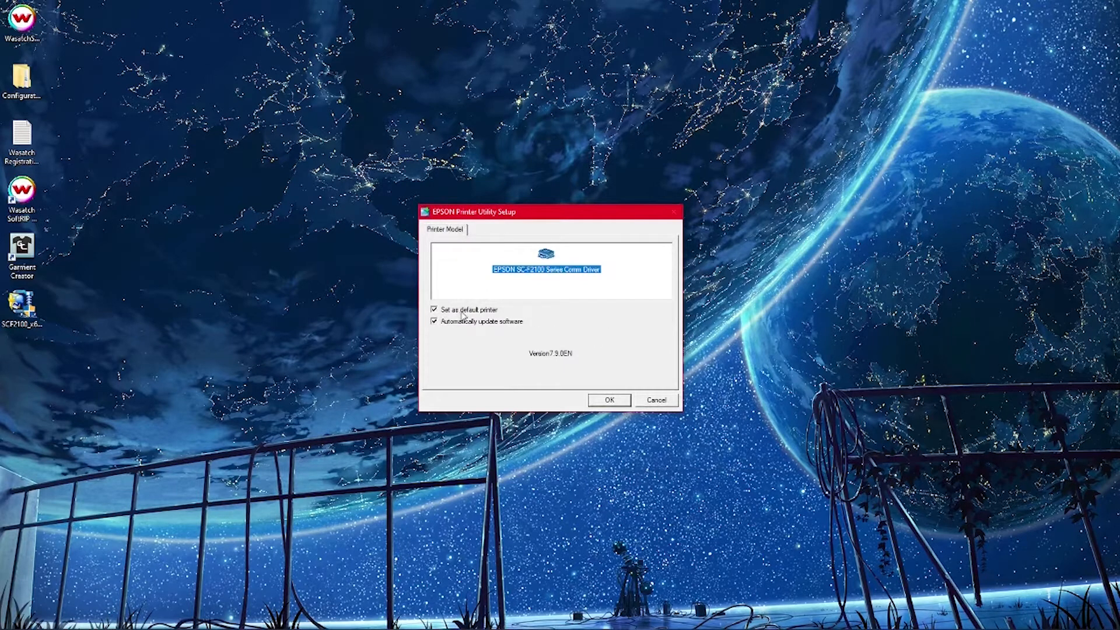
Turn off 'Set as default printer' for the Comm Driver and keep English as setup language.
{"action": "left_click", "coordinate": [434, 310]}
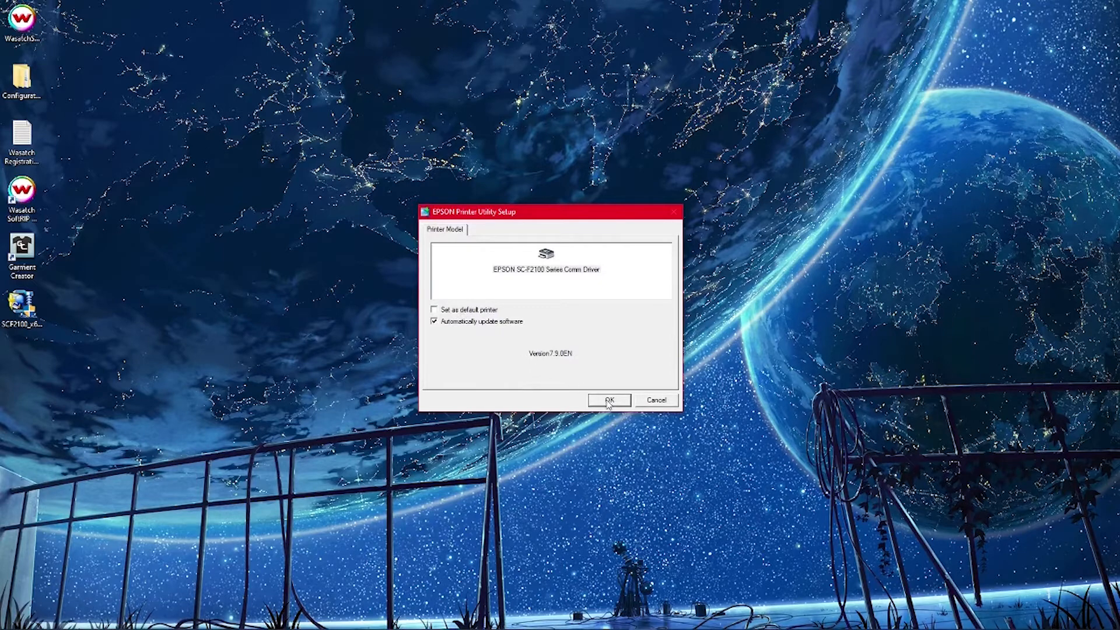
{"action": "left_click", "coordinate": [608, 399]}
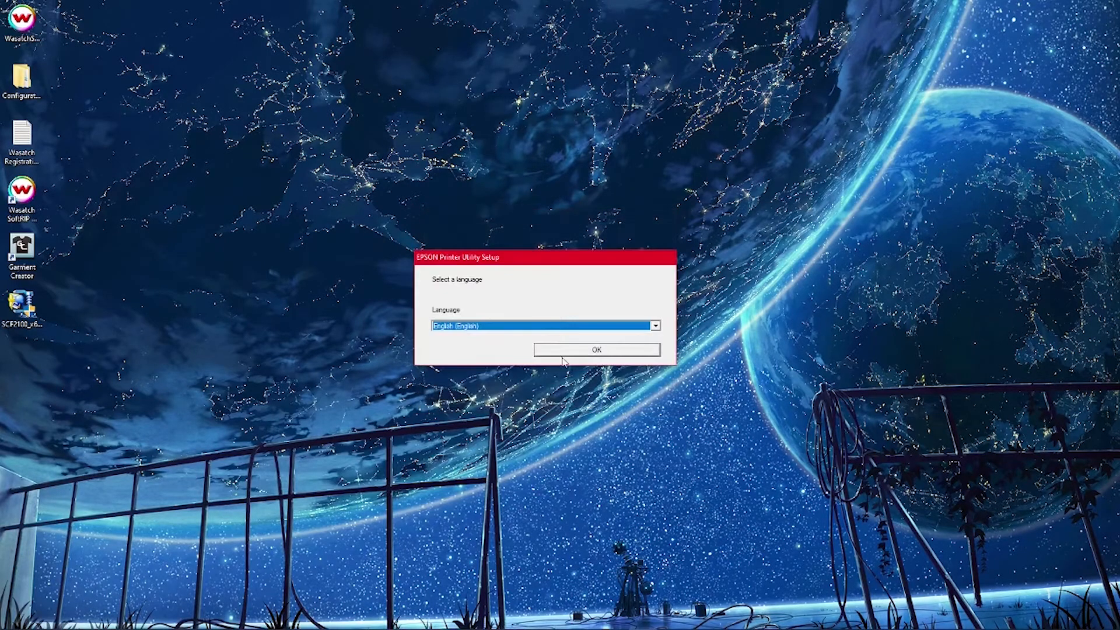
{"action": "left_click", "coordinate": [596, 349]}
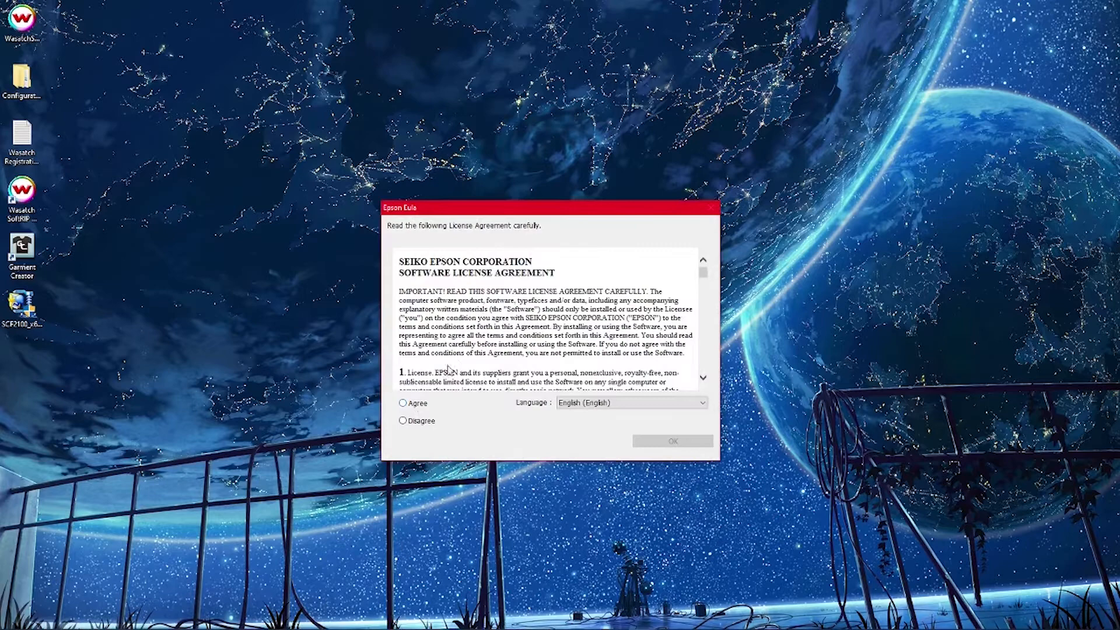
{"action": "scroll", "scroll_direction": "down", "scroll_amount": 3}
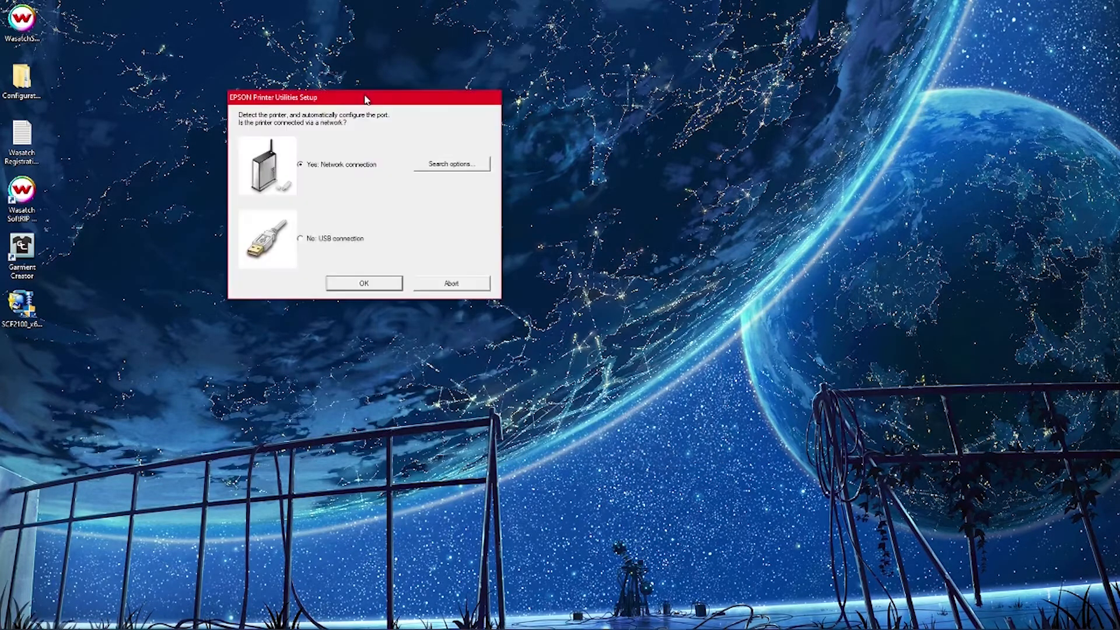
{"action": "mouse_move", "coordinate": [392, 207]}
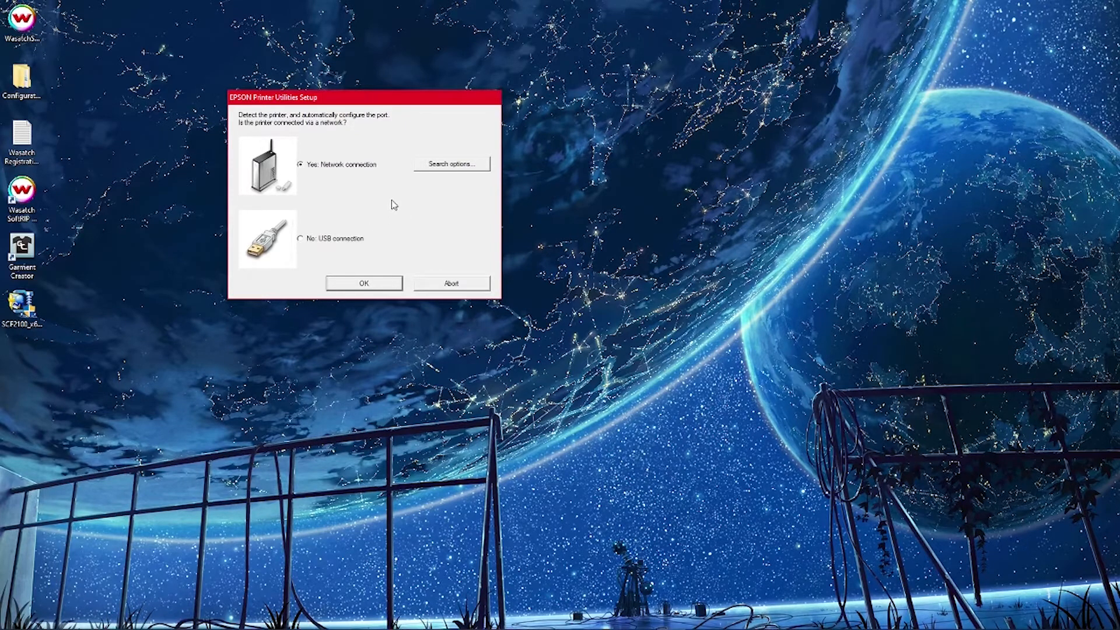
{"action": "mouse_move", "coordinate": [341, 246]}
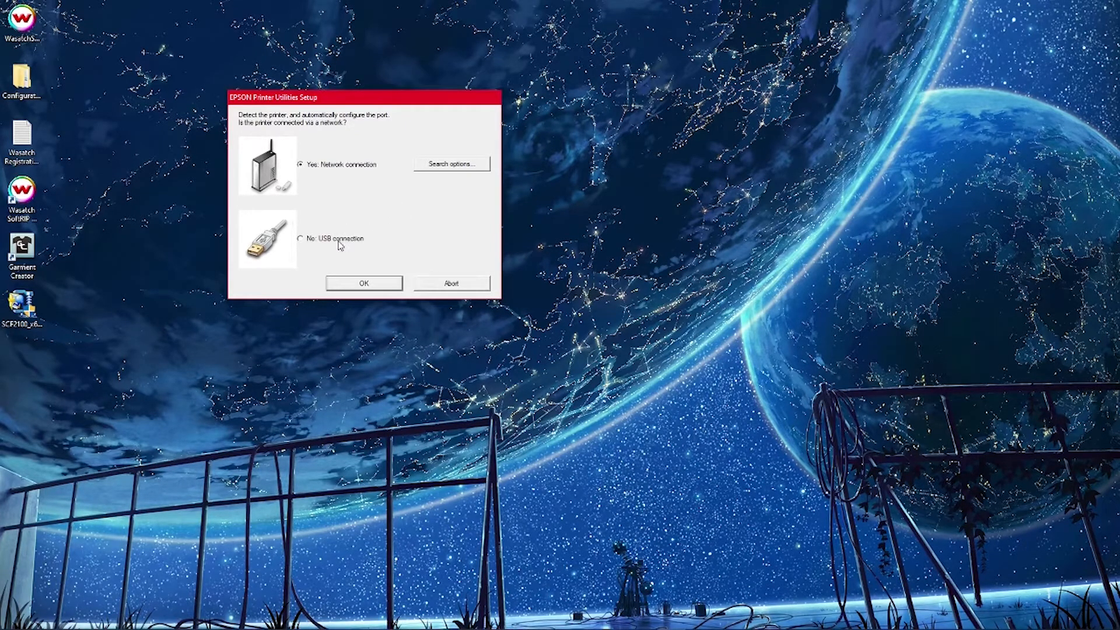
Choose 'No: USB connection' so setup searches for the printer over USB.
{"action": "left_click", "coordinate": [363, 283]}
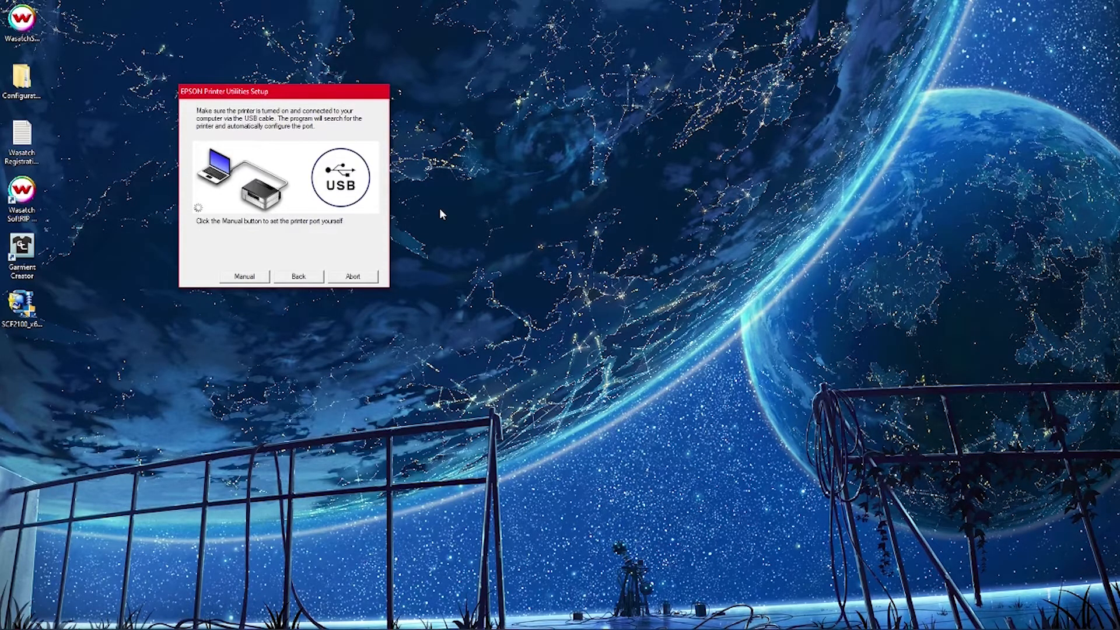
{"action": "mouse_move", "coordinate": [463, 222]}
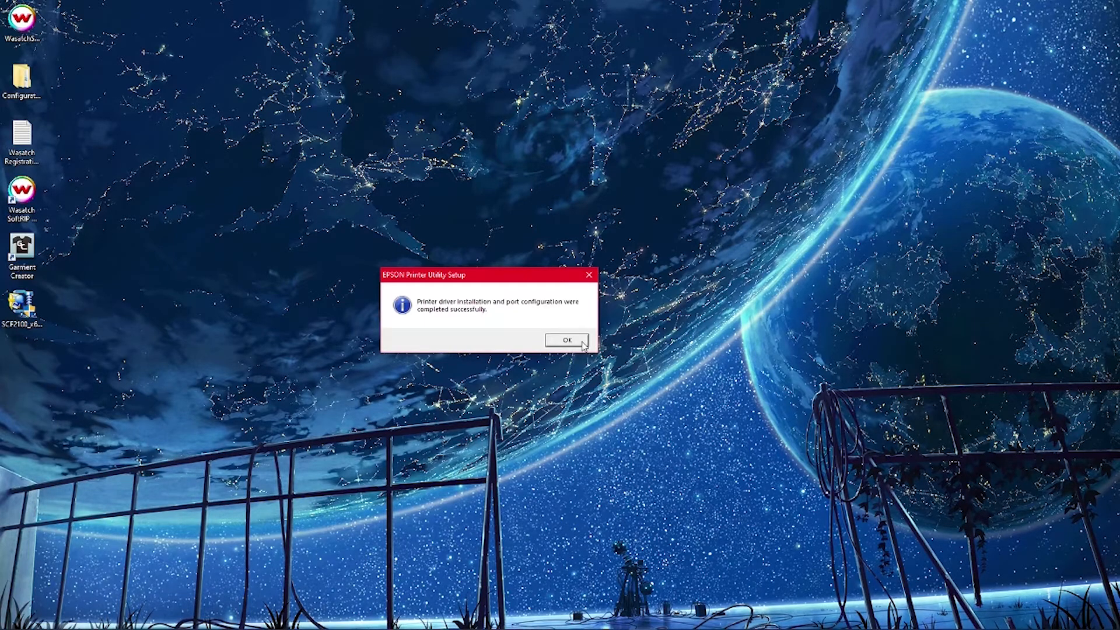
Dismiss the installation-complete message and relaunch Garment Creator from the desktop icon.
{"action": "left_click", "coordinate": [565, 339]}
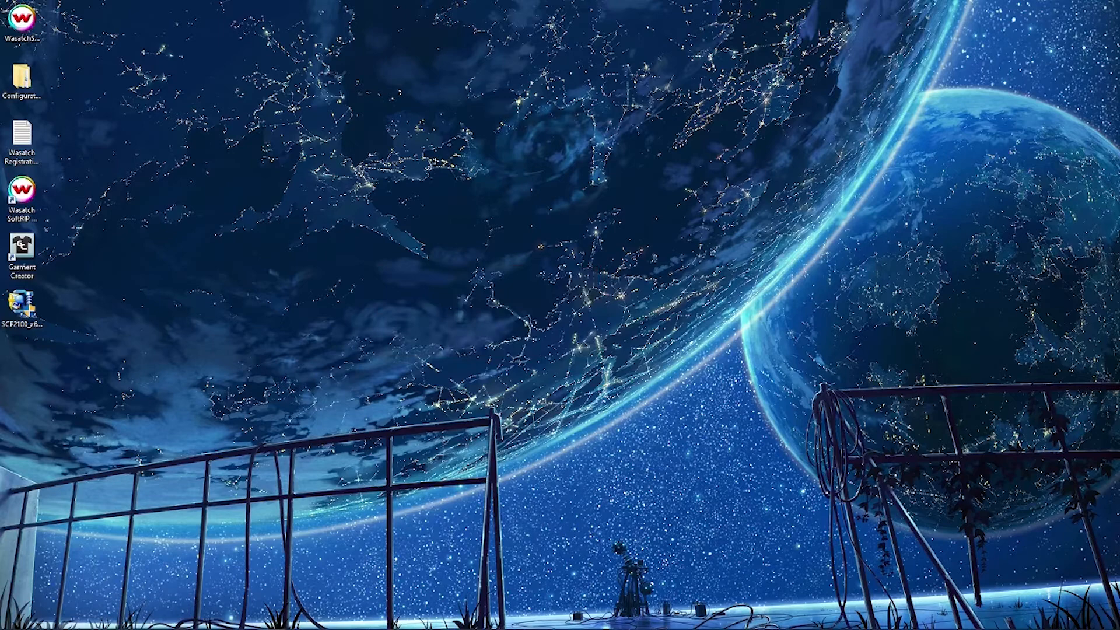
{"action": "double_click", "coordinate": [22, 250]}
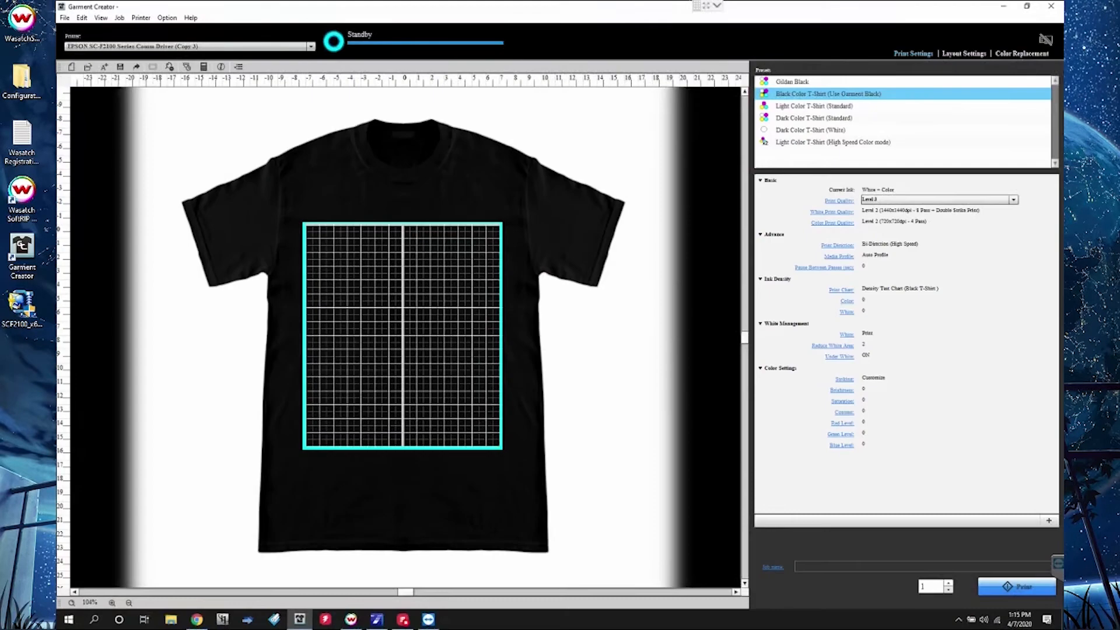